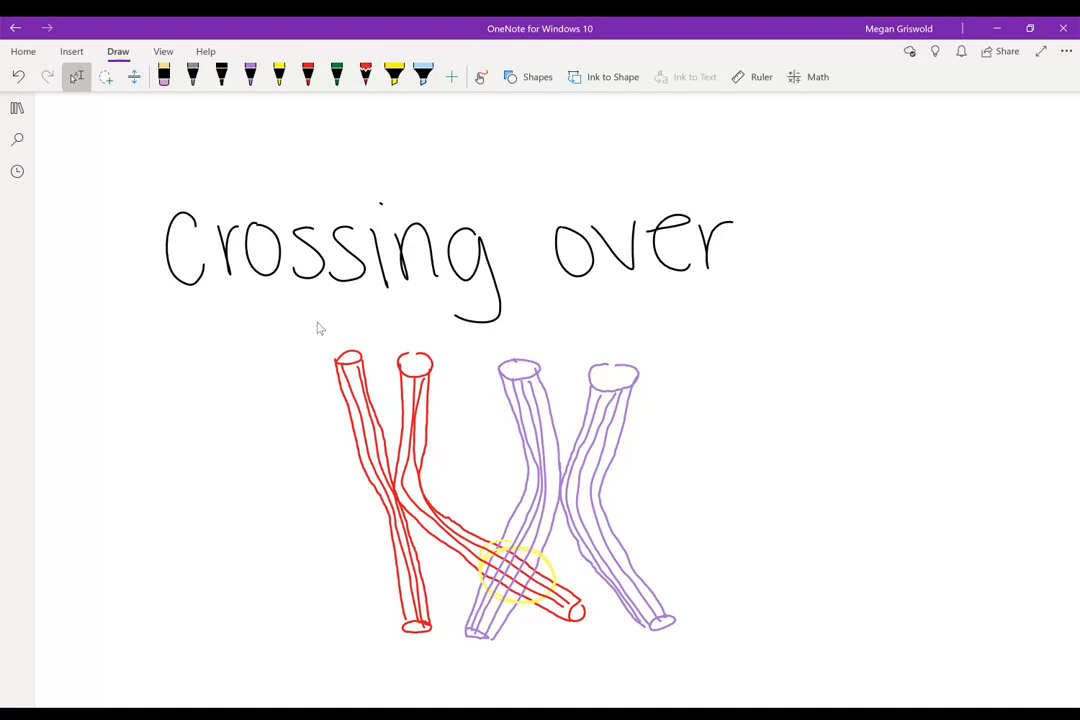
{"action": "mouse_move", "coordinate": [852, 363]}
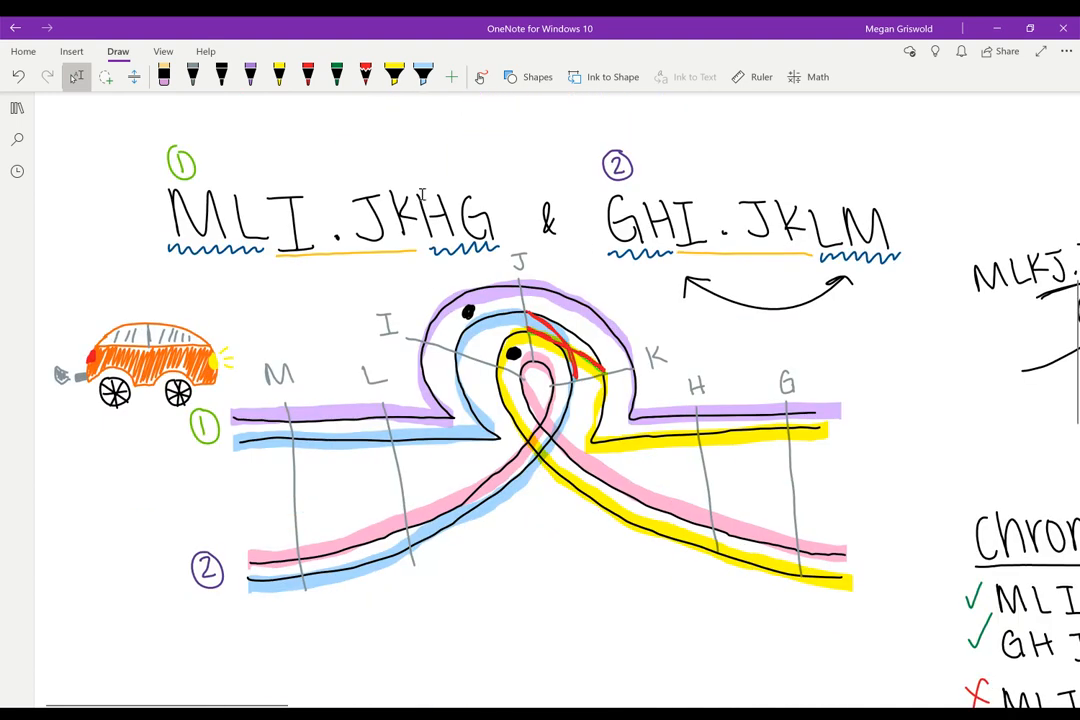
{"action": "mouse_move", "coordinate": [803, 160]}
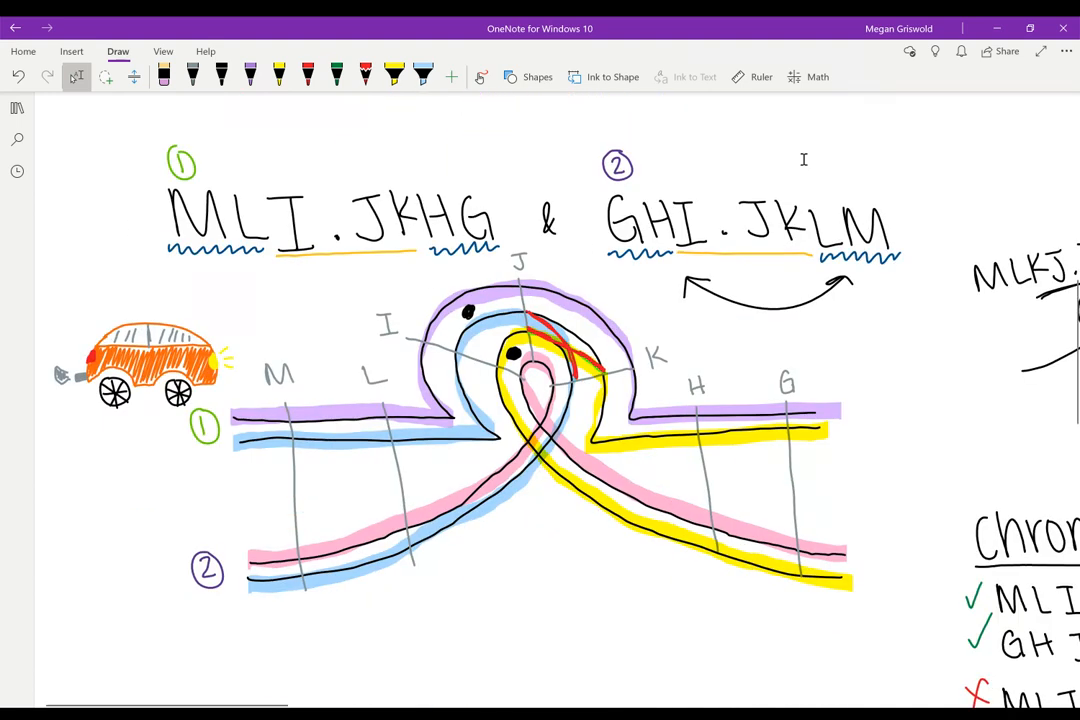
{"action": "mouse_move", "coordinate": [864, 156]}
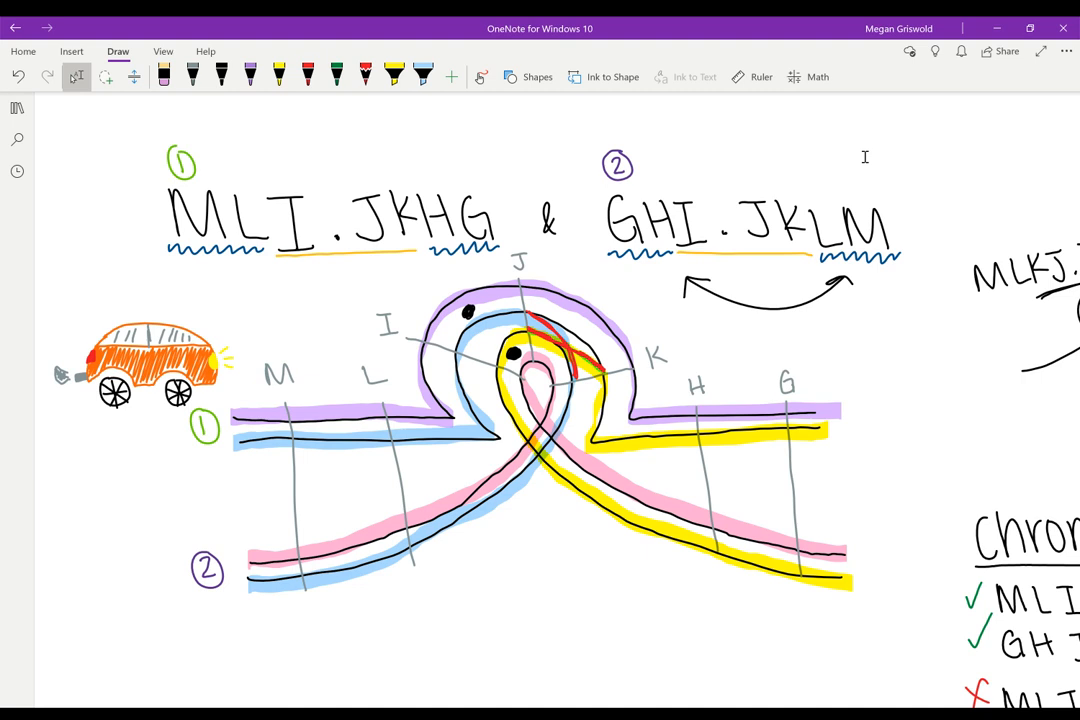
{"action": "scroll", "scroll_direction": "right", "scroll_amount": 3}
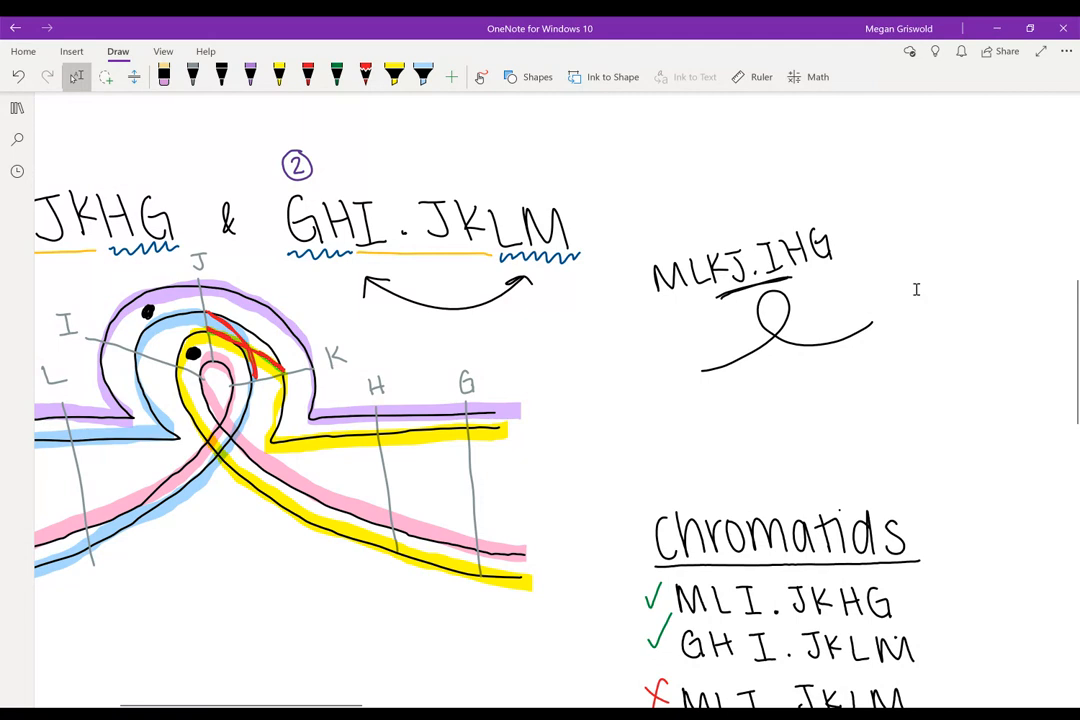
{"action": "mouse_move", "coordinate": [702, 365]}
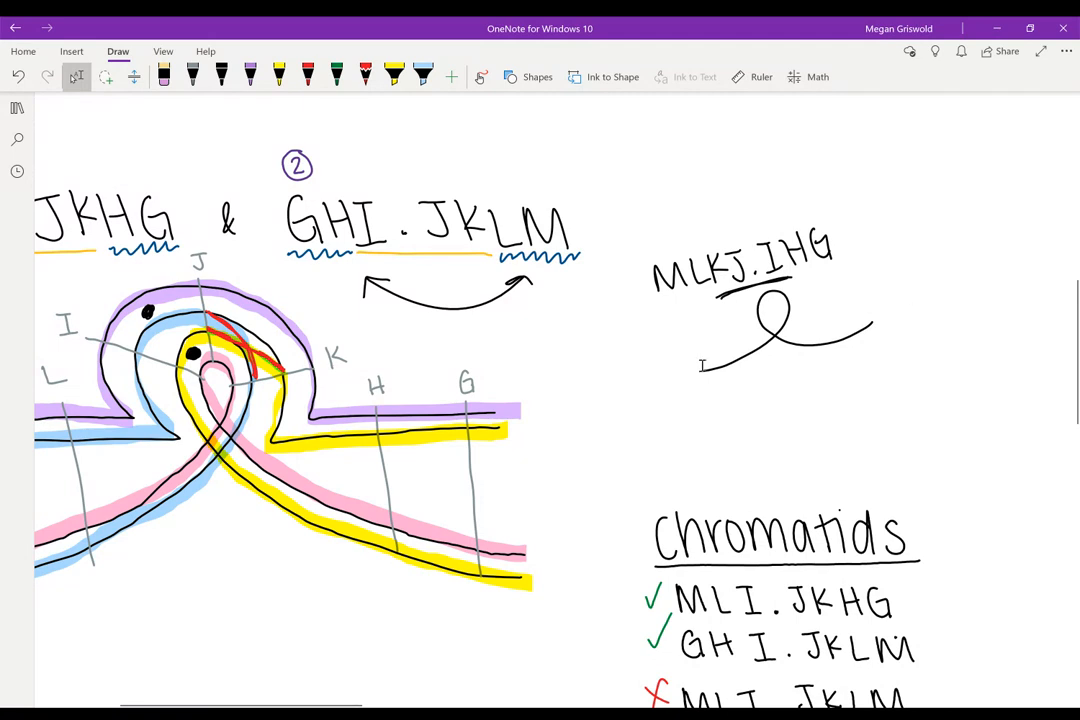
{"action": "mouse_move", "coordinate": [784, 401]}
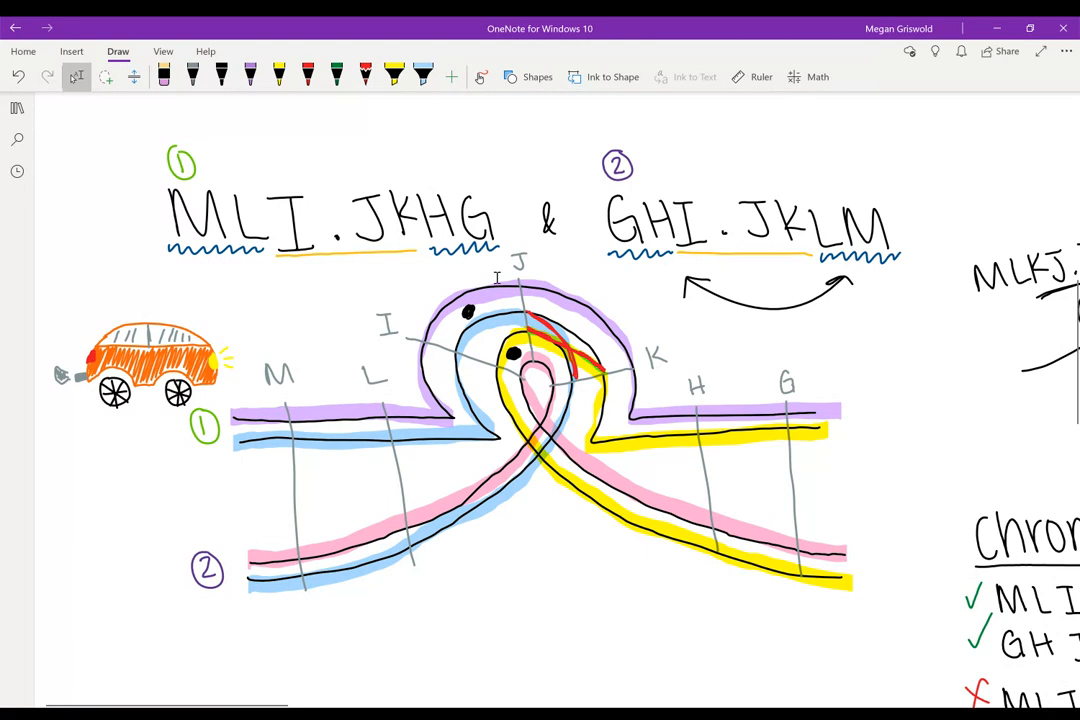
{"action": "mouse_move", "coordinate": [880, 418]}
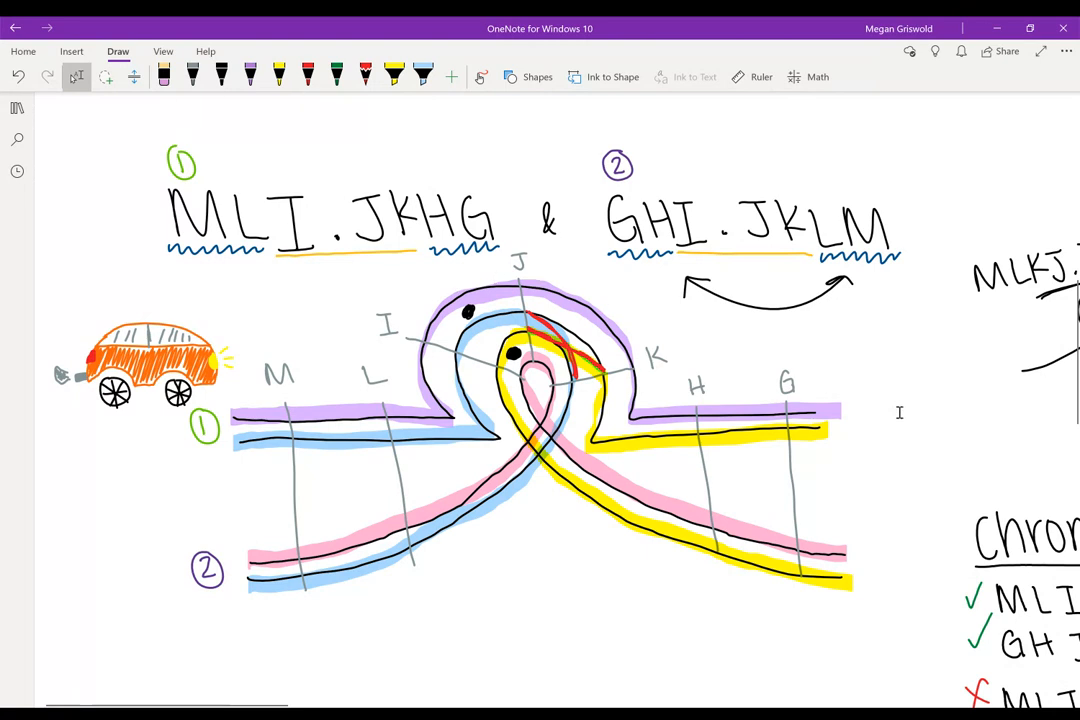
{"action": "mouse_move", "coordinate": [267, 433]}
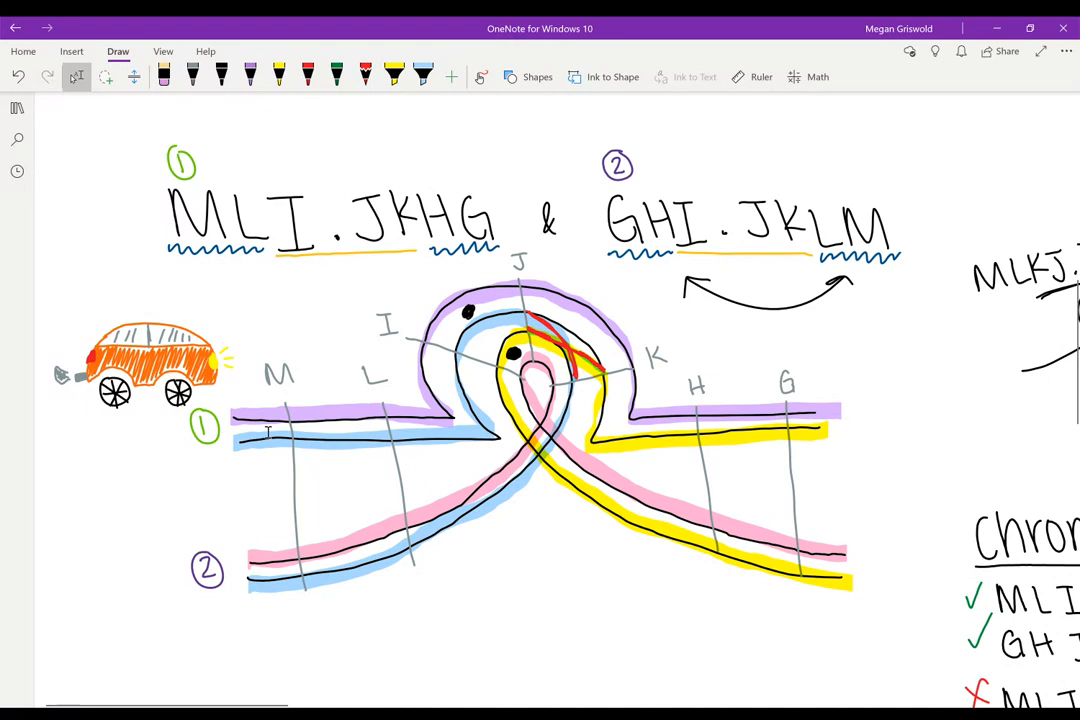
{"action": "mouse_move", "coordinate": [476, 315]}
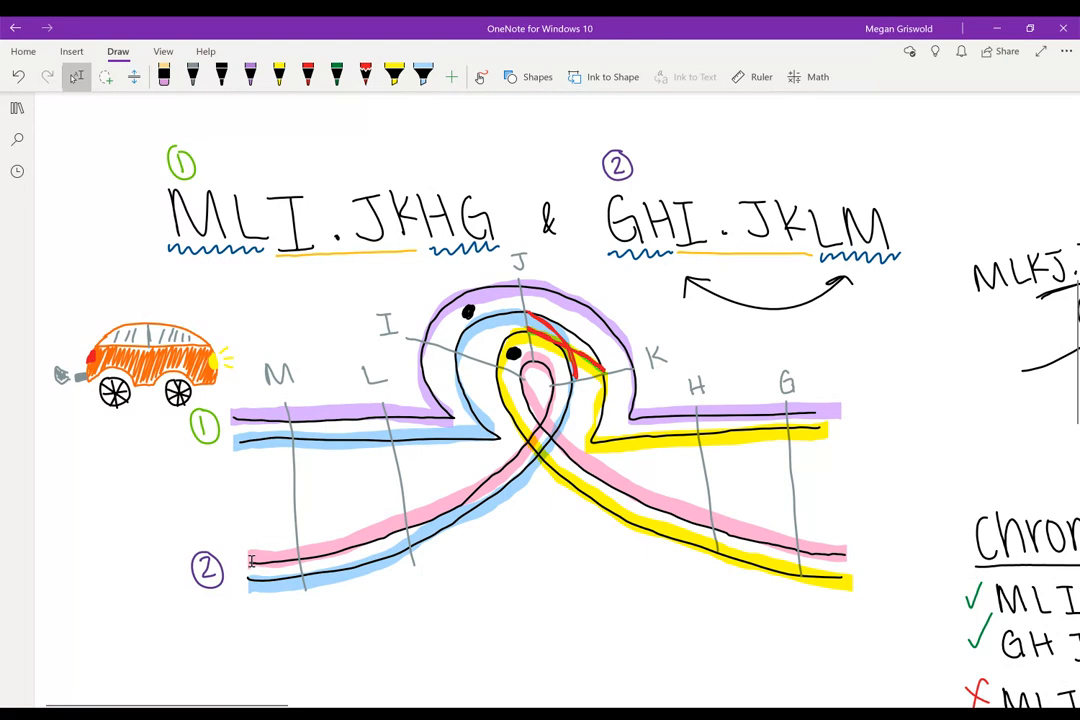
{"action": "mouse_move", "coordinate": [531, 349]}
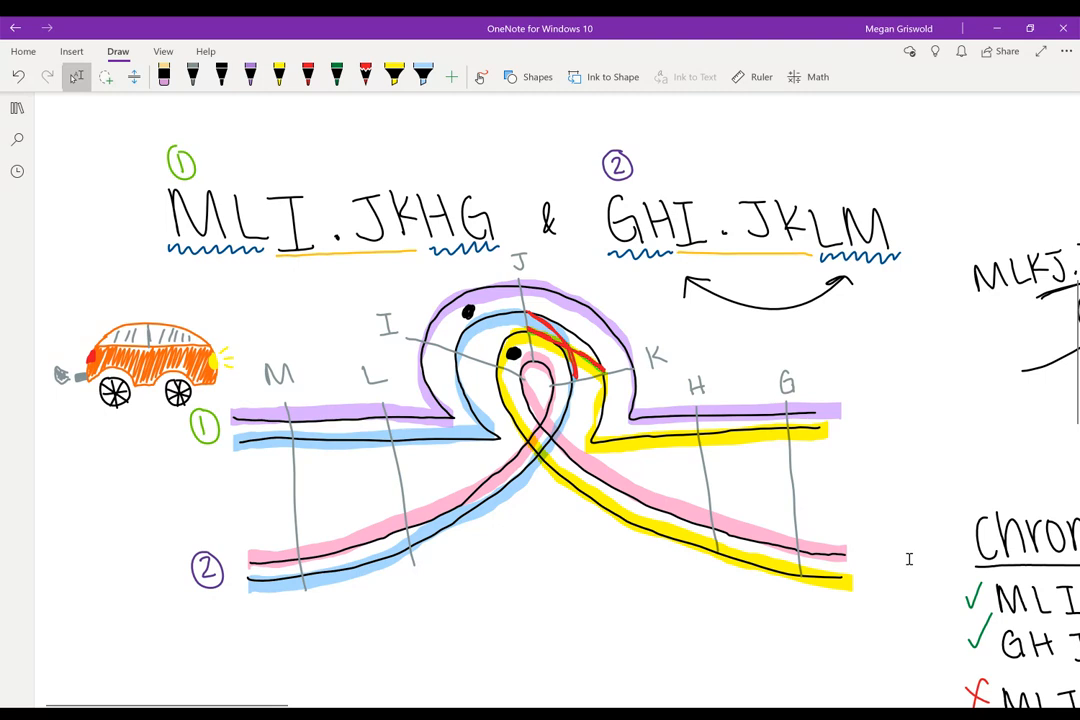
{"action": "mouse_move", "coordinate": [793, 437]}
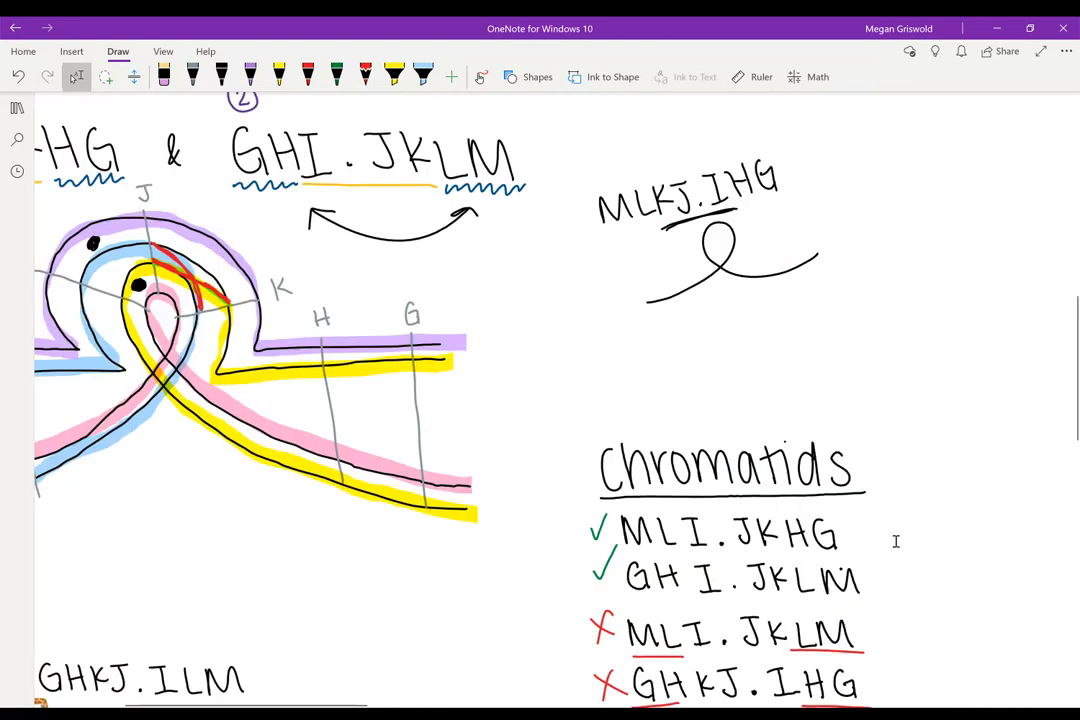
{"action": "scroll", "scroll_direction": "down", "scroll_amount": 3}
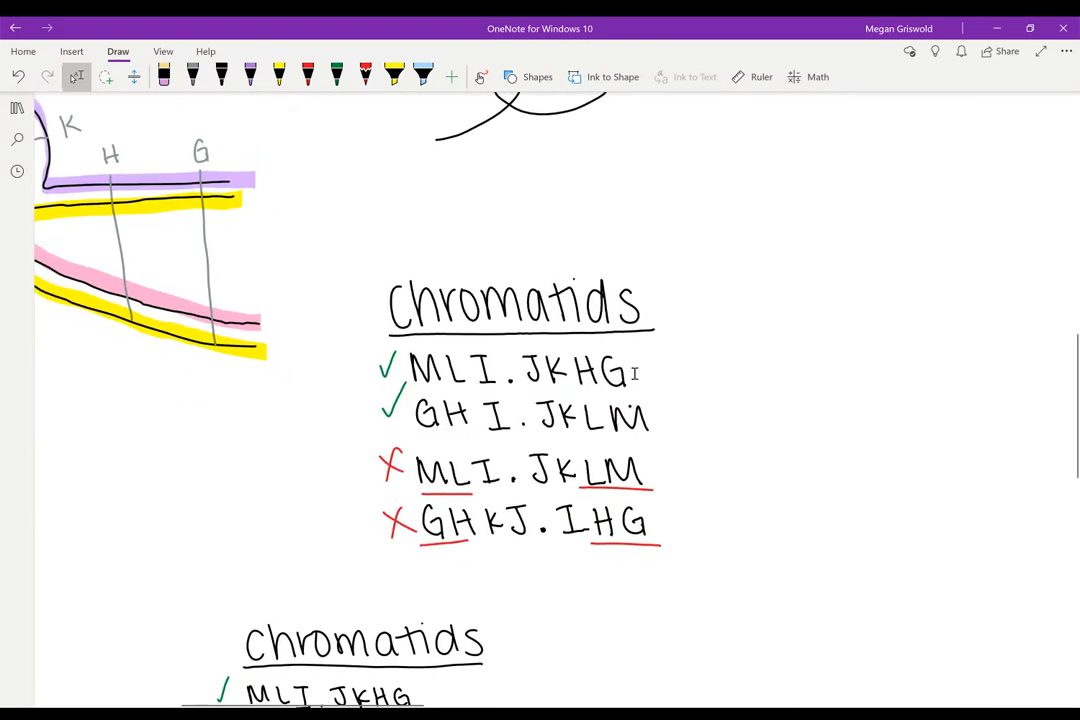
{"action": "scroll", "scroll_direction": "down", "scroll_amount": 3}
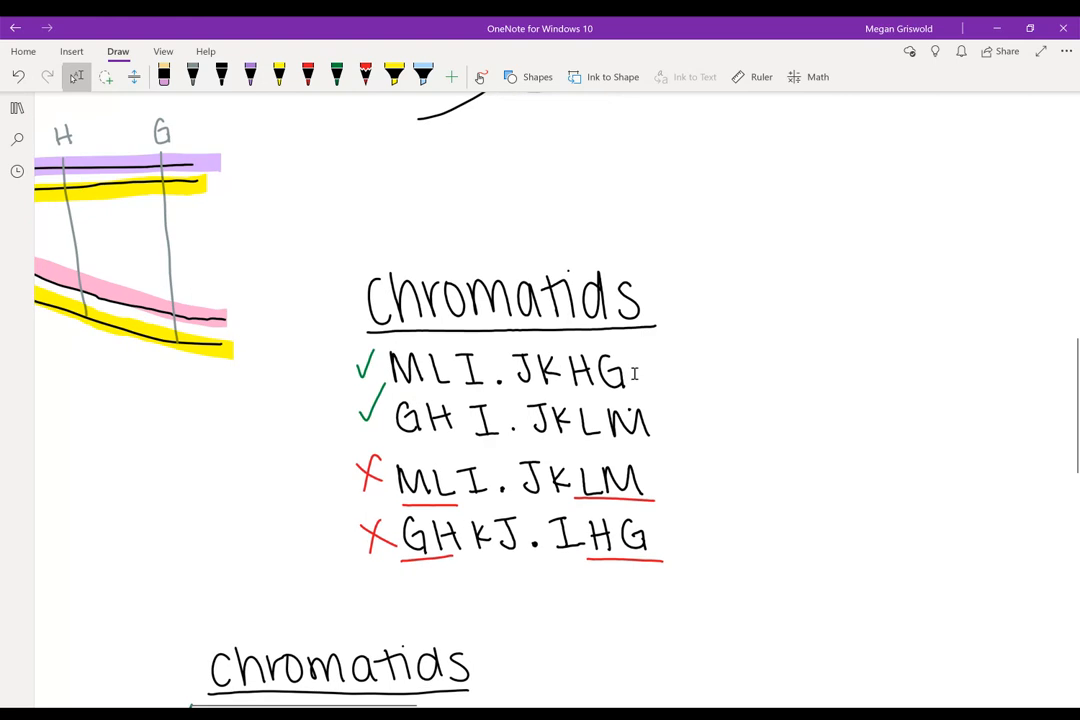
{"action": "scroll", "scroll_direction": "down", "scroll_amount": 3}
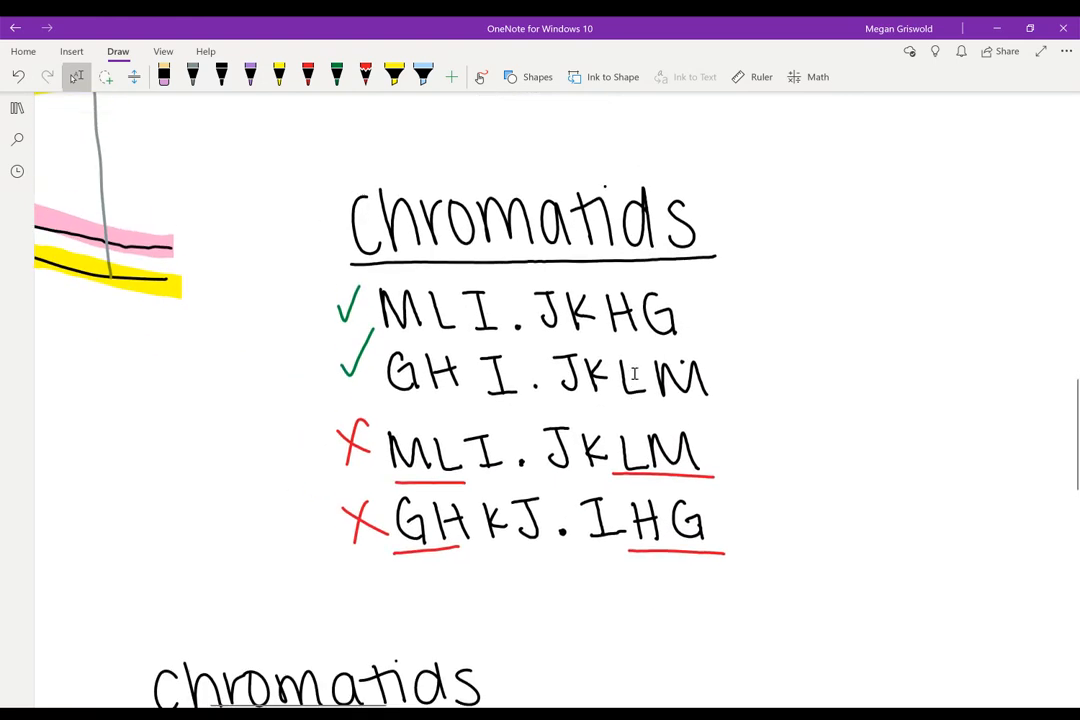
{"action": "mouse_move", "coordinate": [938, 433]}
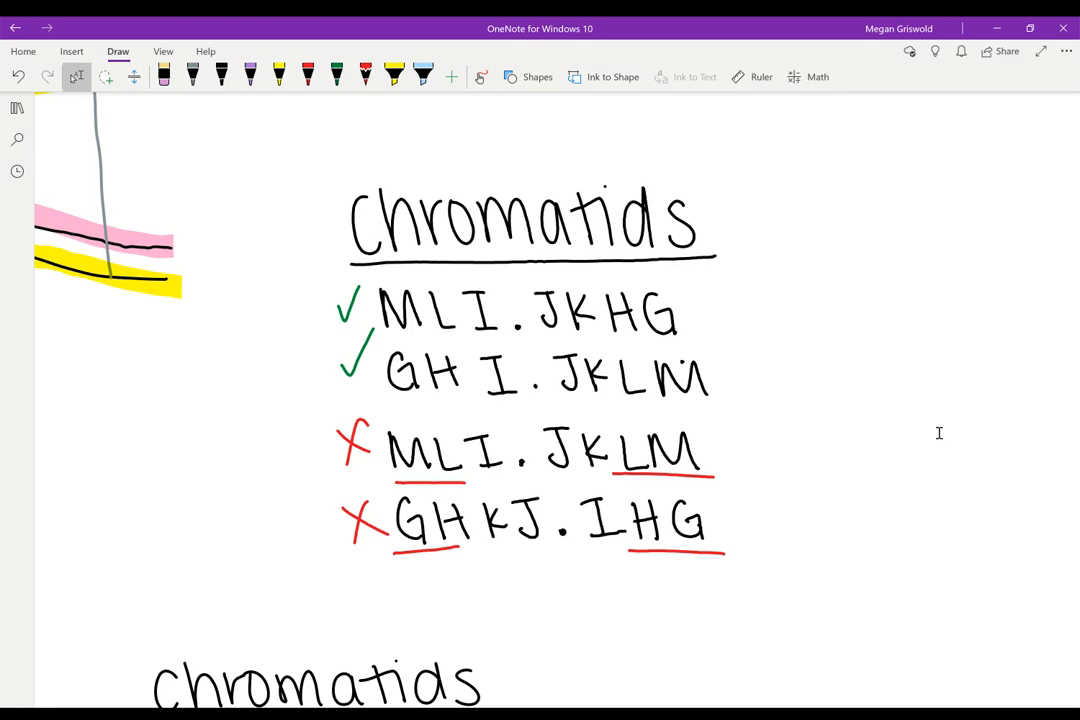
{"action": "mouse_move", "coordinate": [657, 477]}
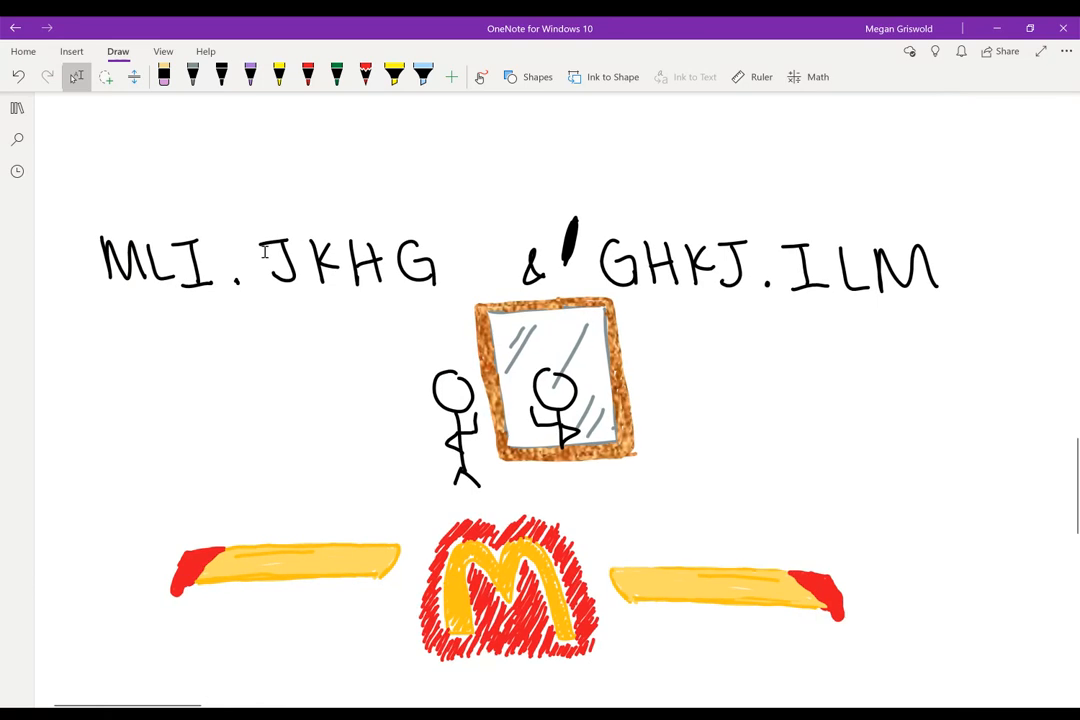
{"action": "mouse_move", "coordinate": [916, 338]}
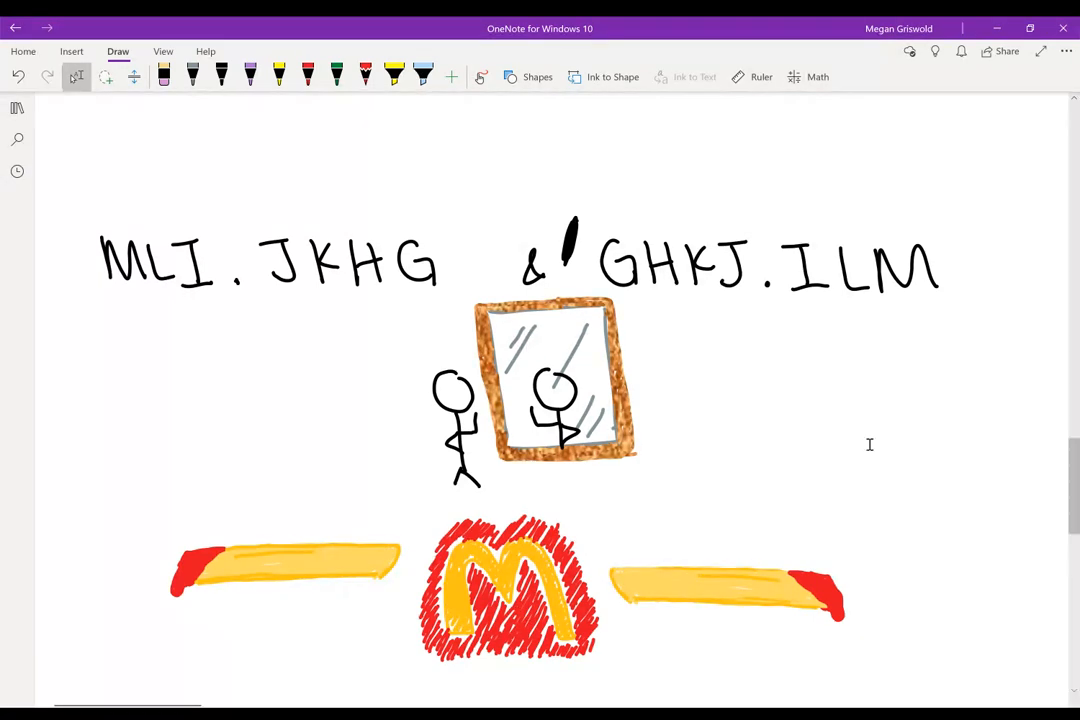
{"action": "scroll", "scroll_direction": "down", "scroll_amount": 3}
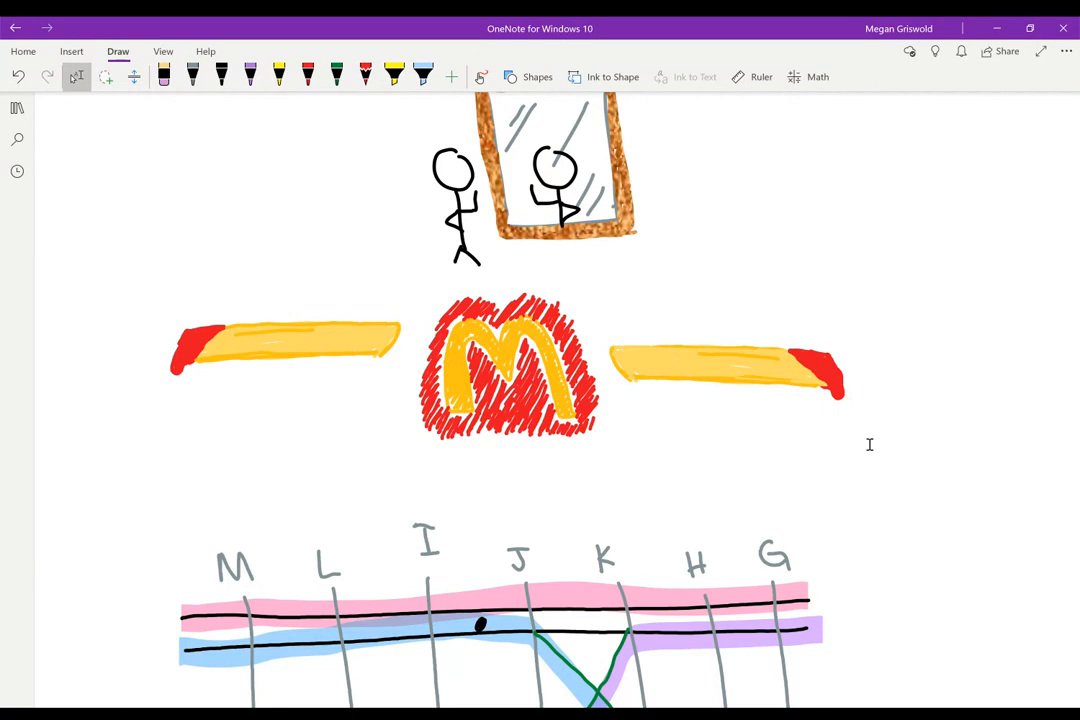
{"action": "scroll", "scroll_direction": "down", "scroll_amount": 3}
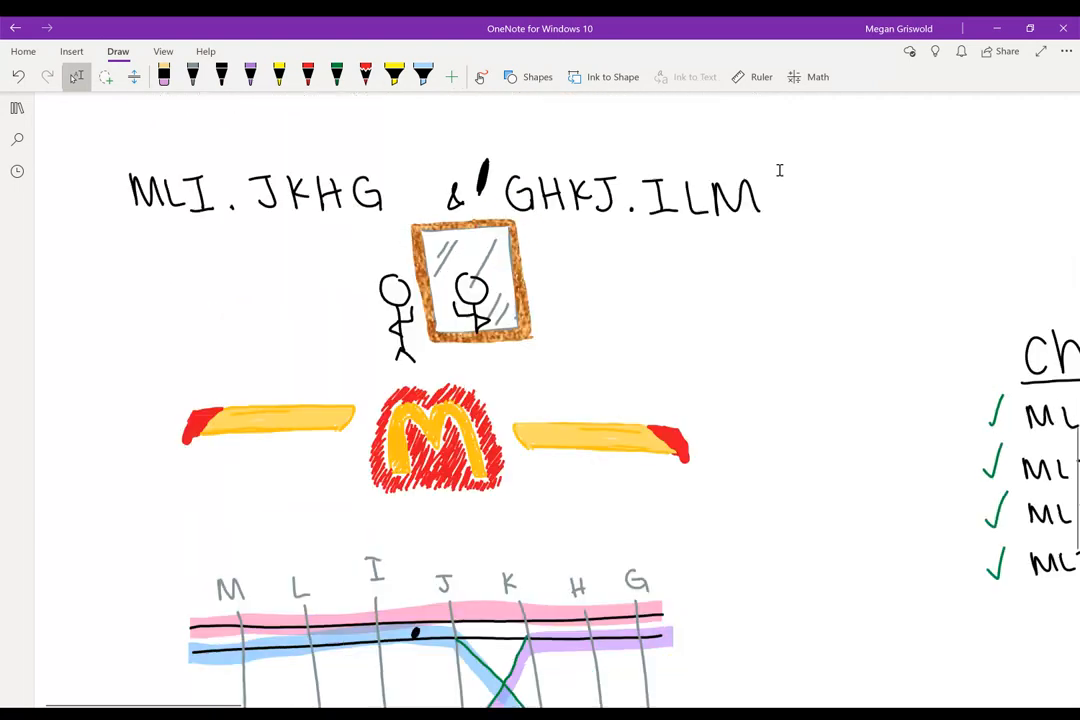
{"action": "scroll", "scroll_direction": "down", "scroll_amount": 3}
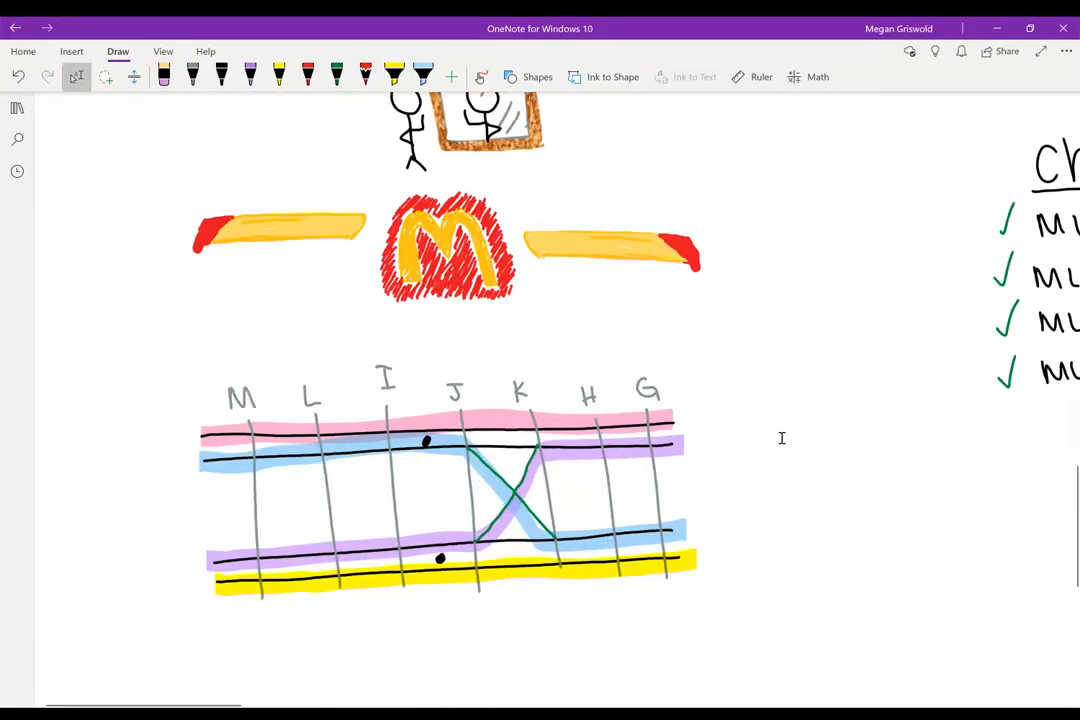
{"action": "scroll", "scroll_direction": "down", "scroll_amount": 3}
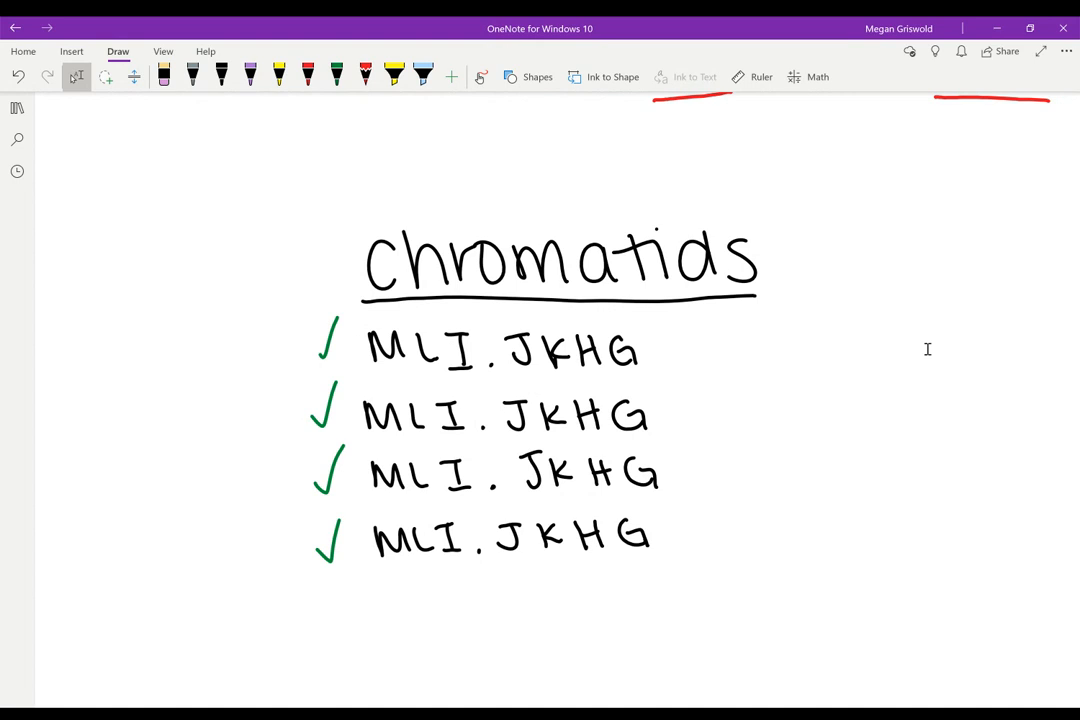
{"action": "scroll", "scroll_direction": "up", "scroll_amount": 3}
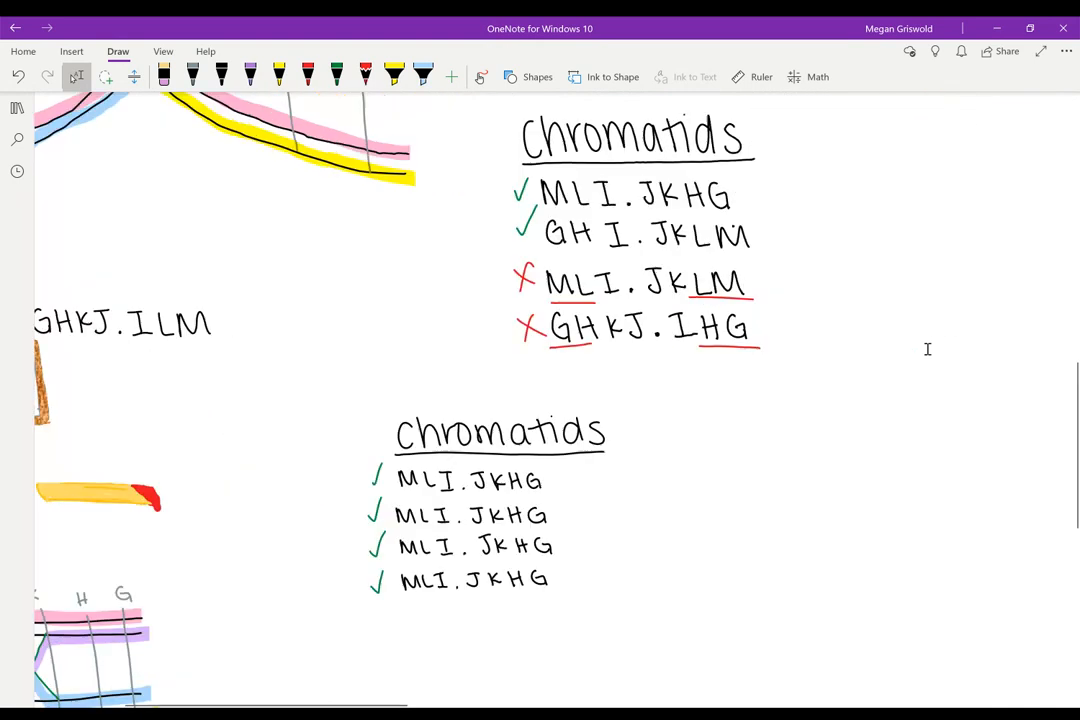
{"action": "scroll", "scroll_direction": "down", "scroll_amount": 3}
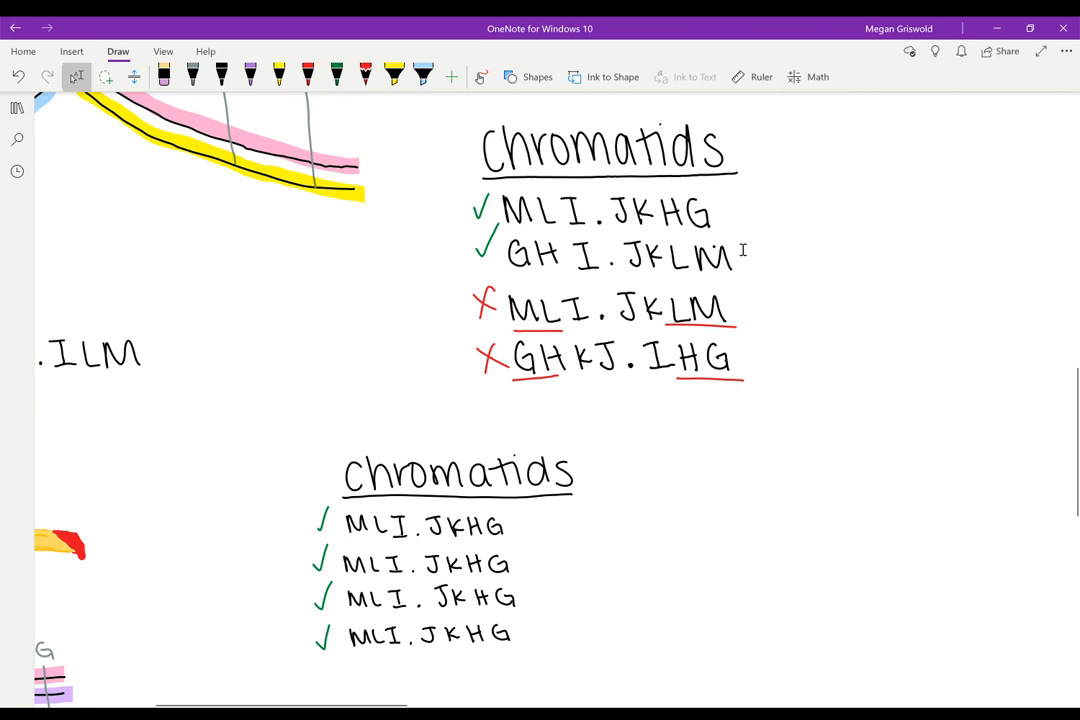
{"action": "mouse_move", "coordinate": [680, 334]}
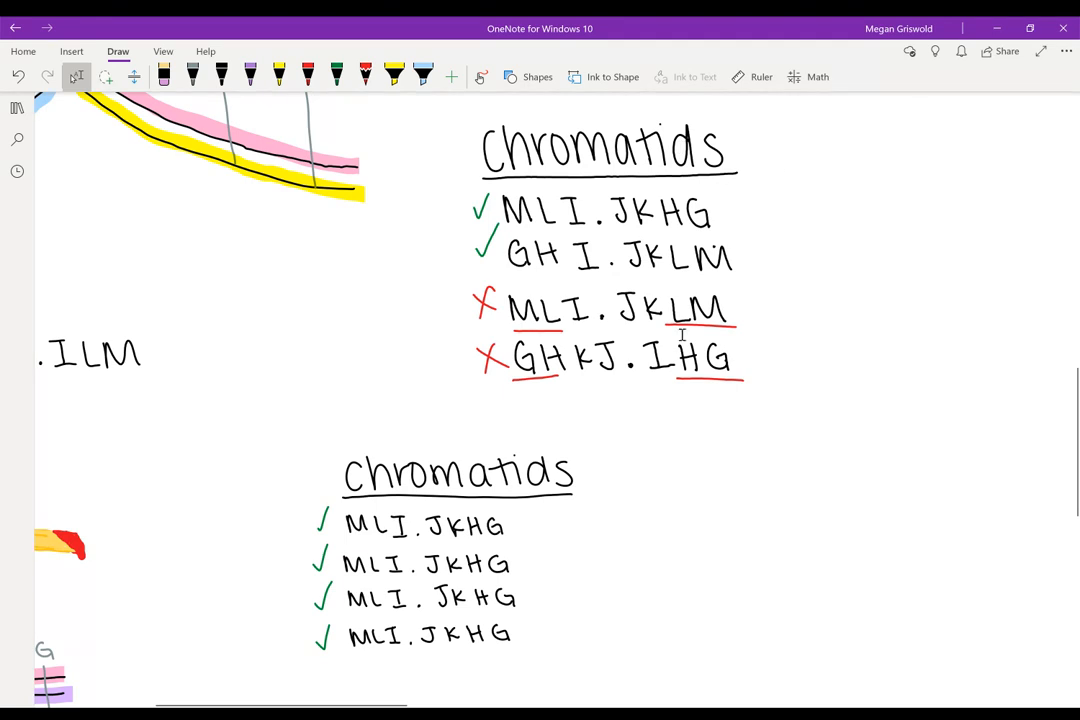
{"action": "mouse_move", "coordinate": [703, 315]}
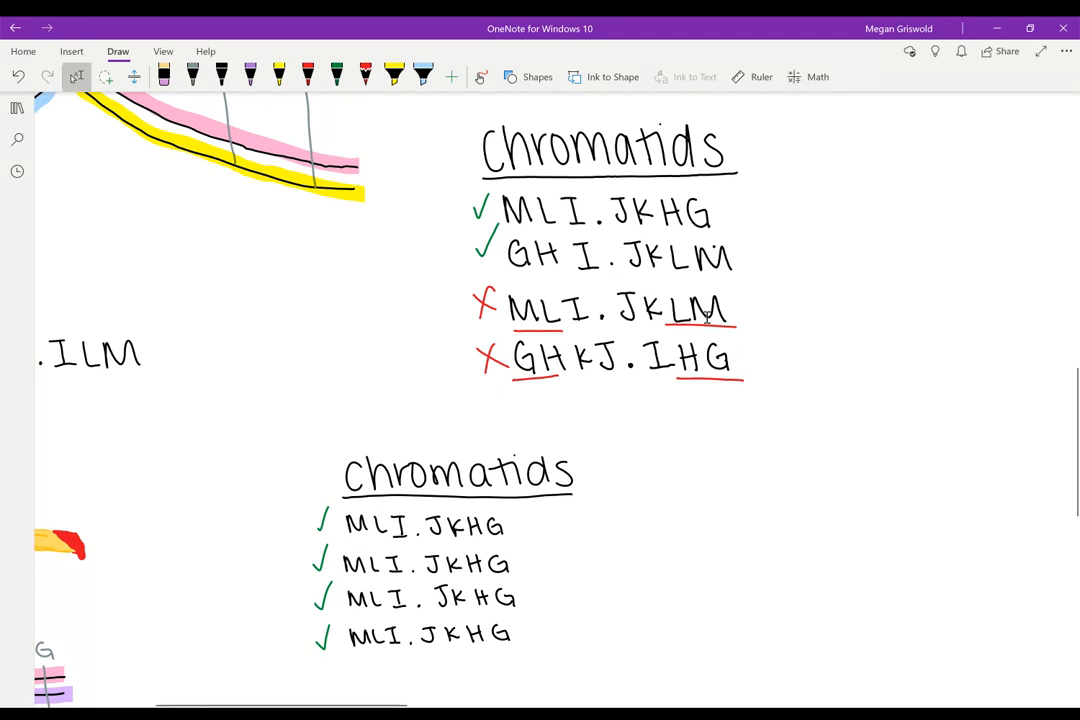